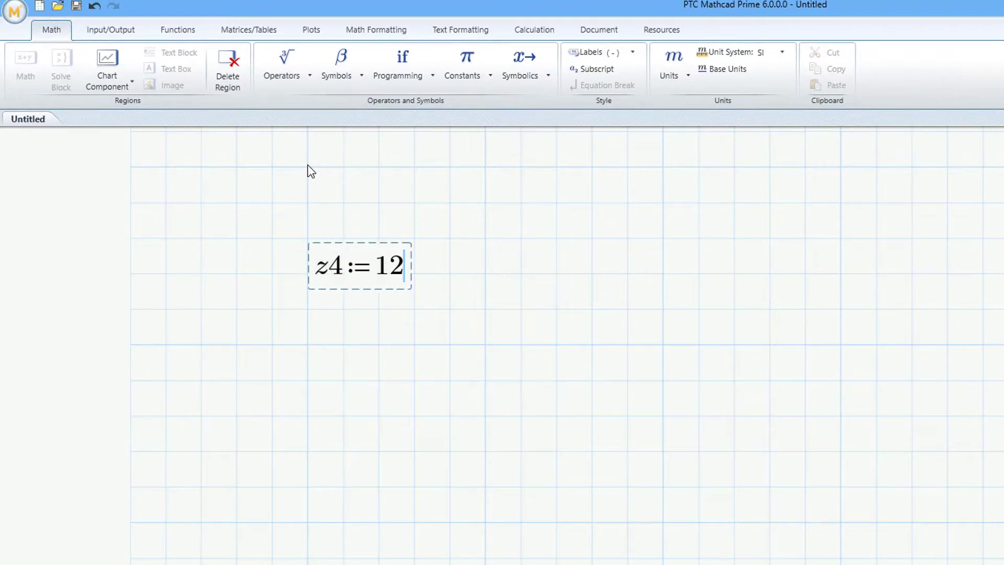
- Define z4 as 12, τ as 2π, v_final as 64 m/s and max_accel as 25
left_click(307, 345)
type("τ:=")
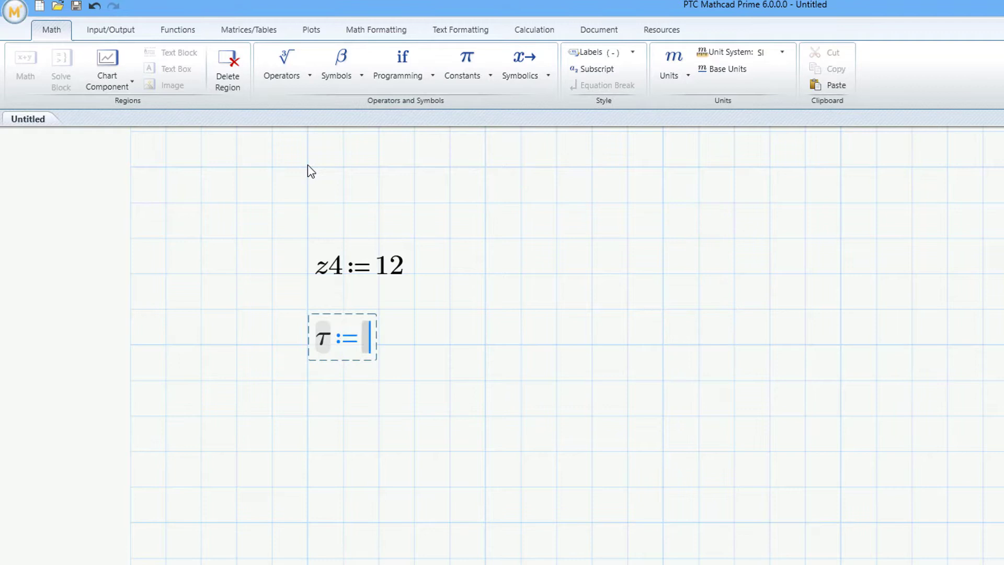
type("2*p")
type("v_final")
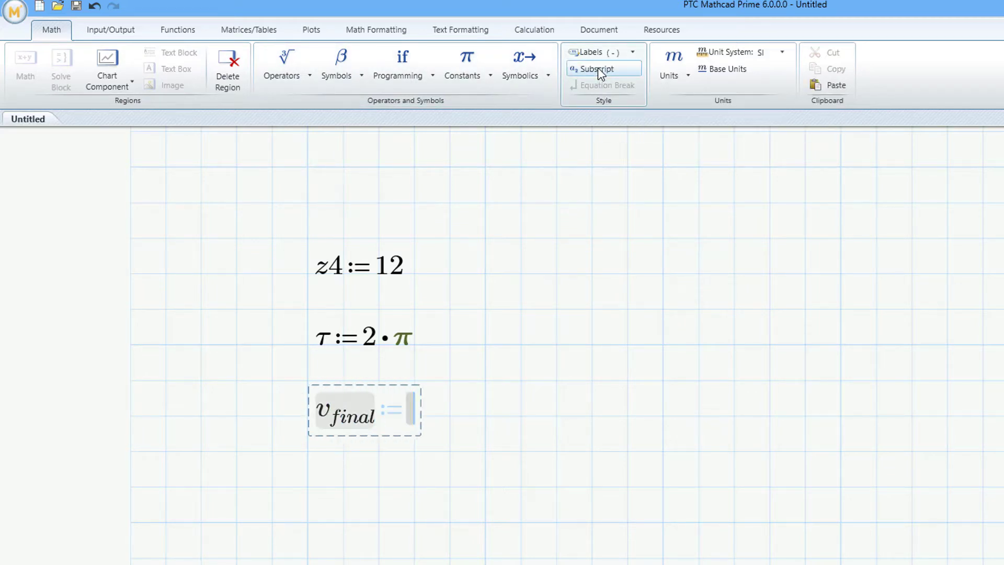
type("64·m")
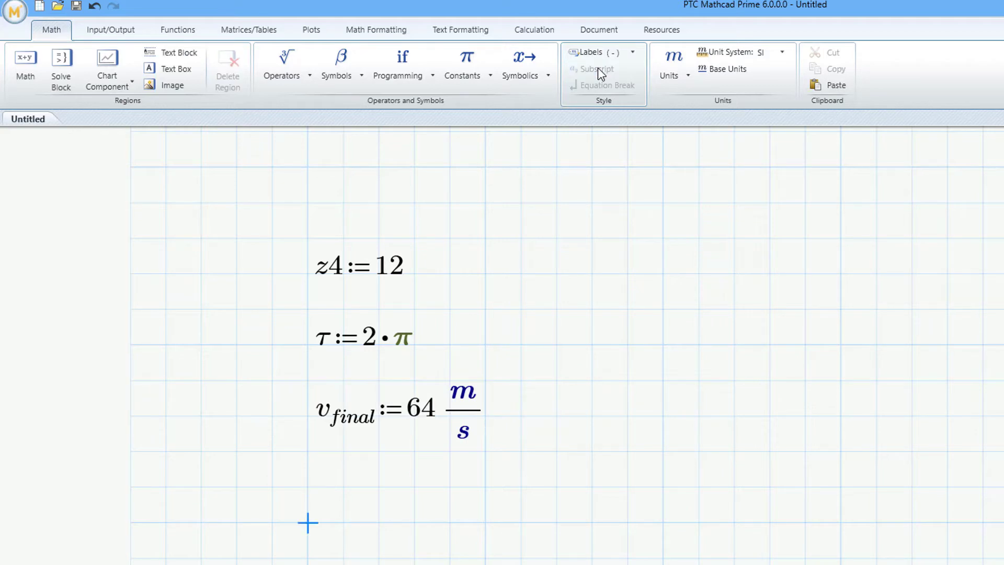
type("max_accel:=")
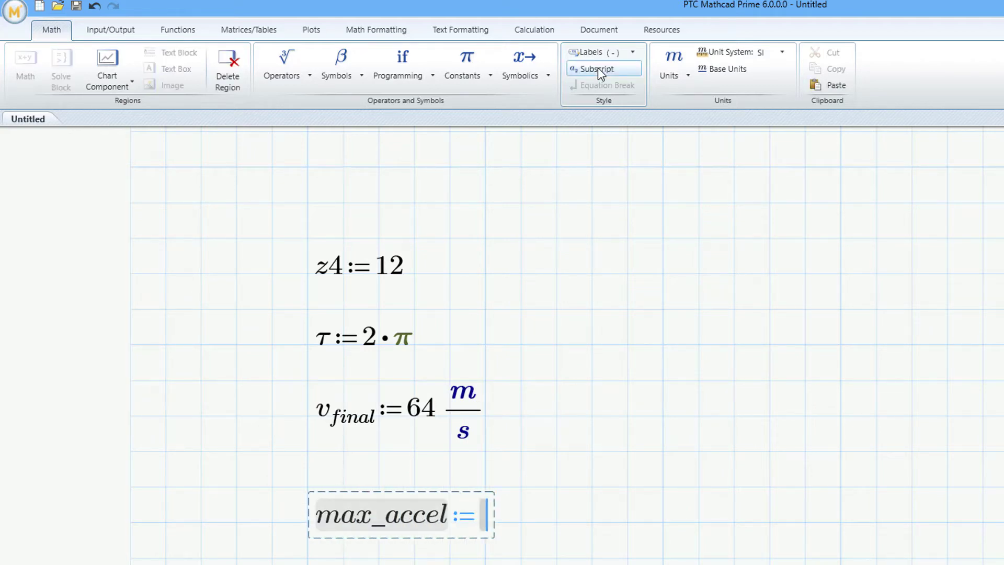
type("25")
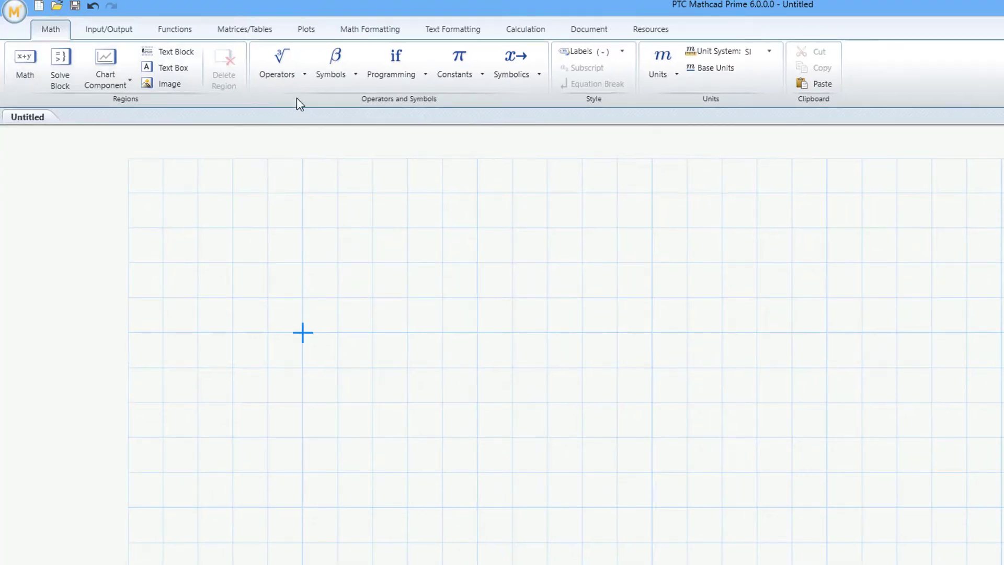
- Evaluate 2^16 = 65536 and the cube root of e = 1.396
left_click(303, 332)
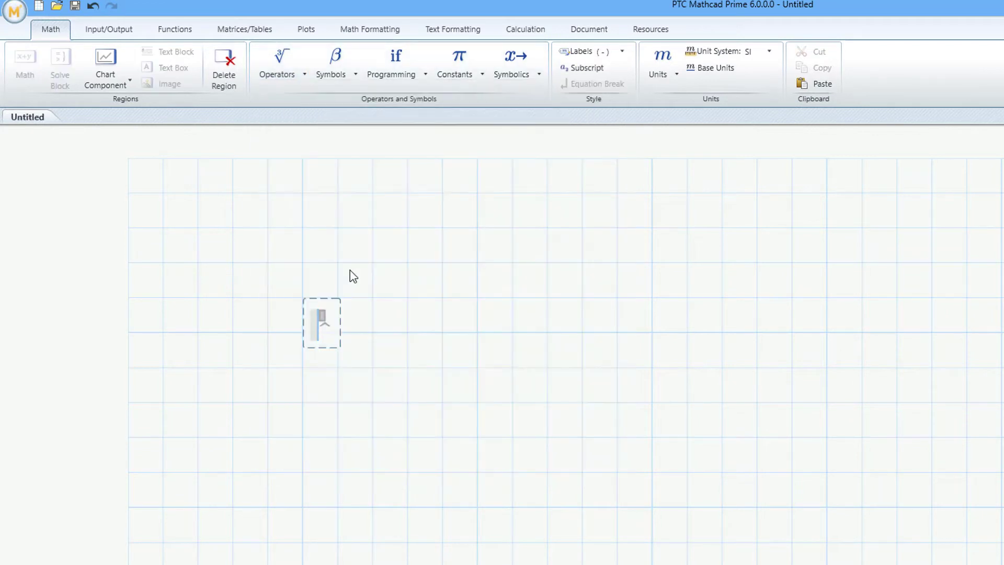
type("2^16=65536")
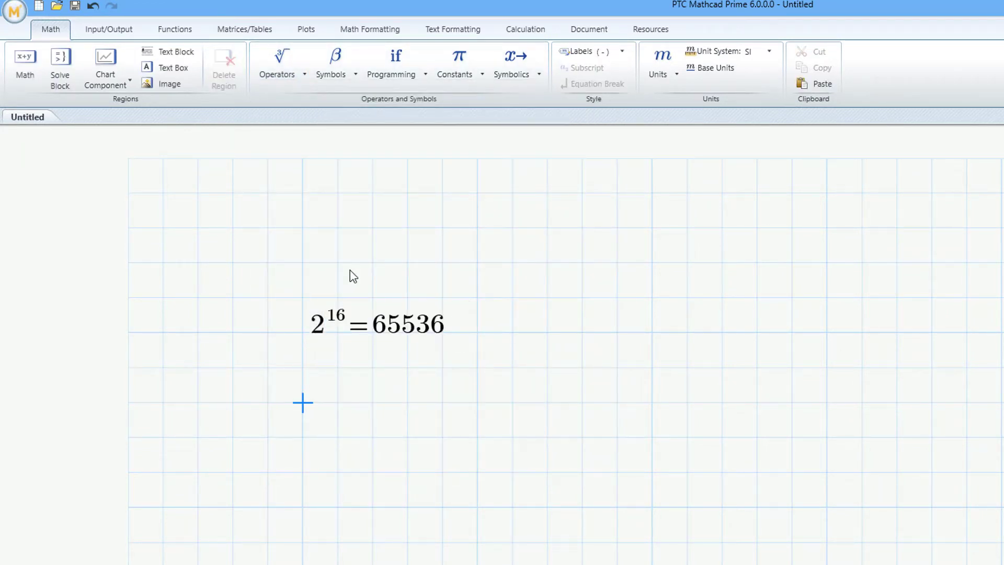
left_click(277, 63)
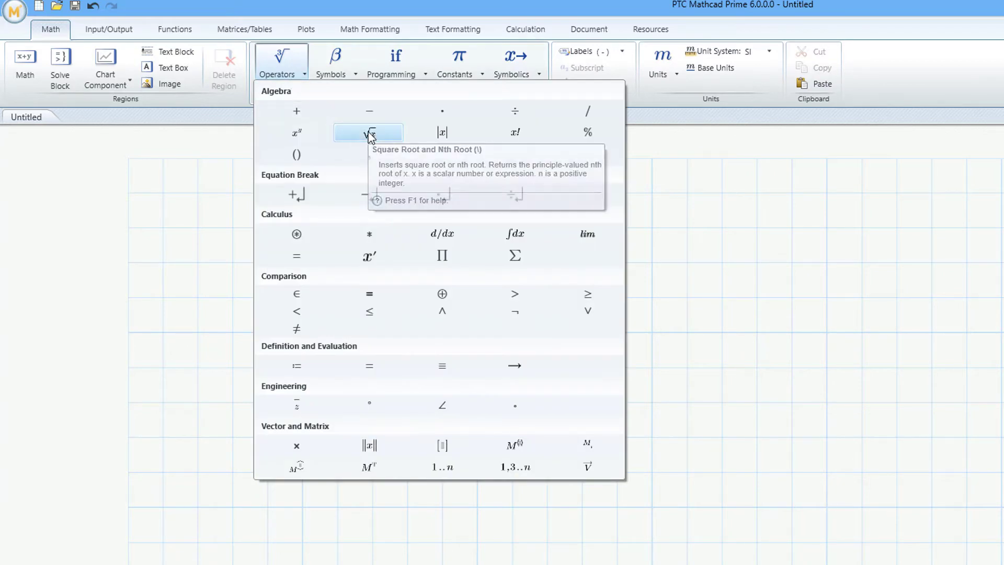
left_click(369, 132)
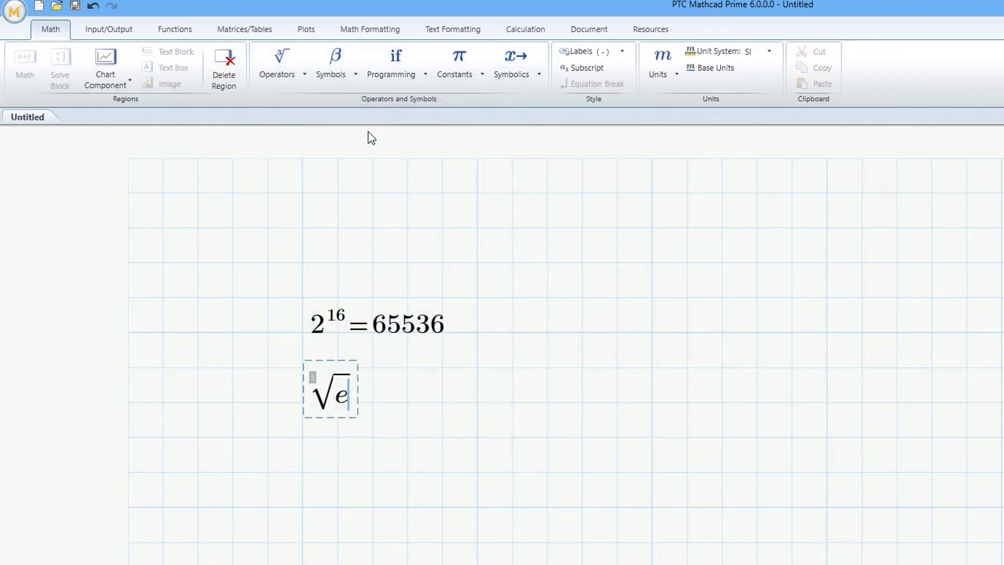
type("3")
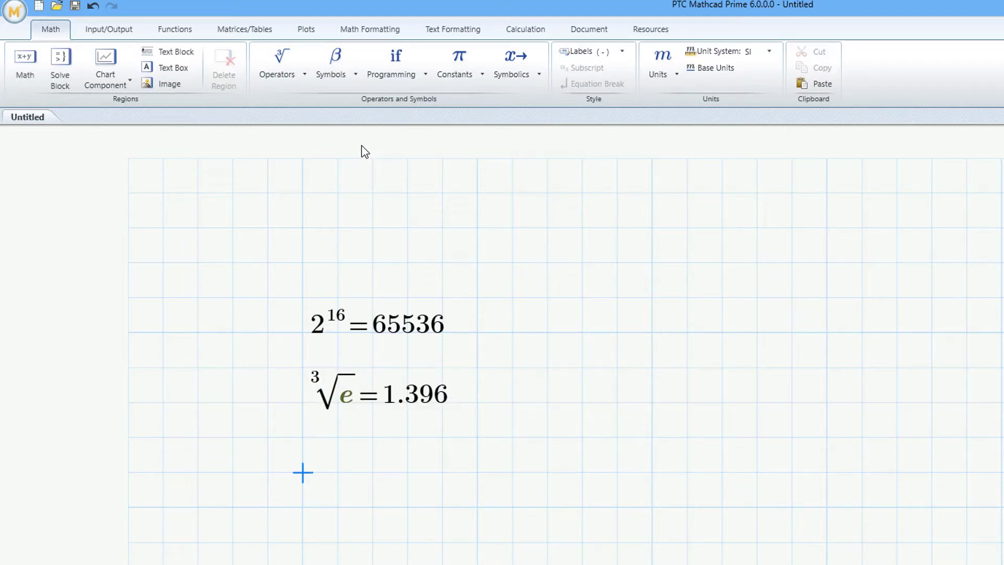
left_click(276, 61)
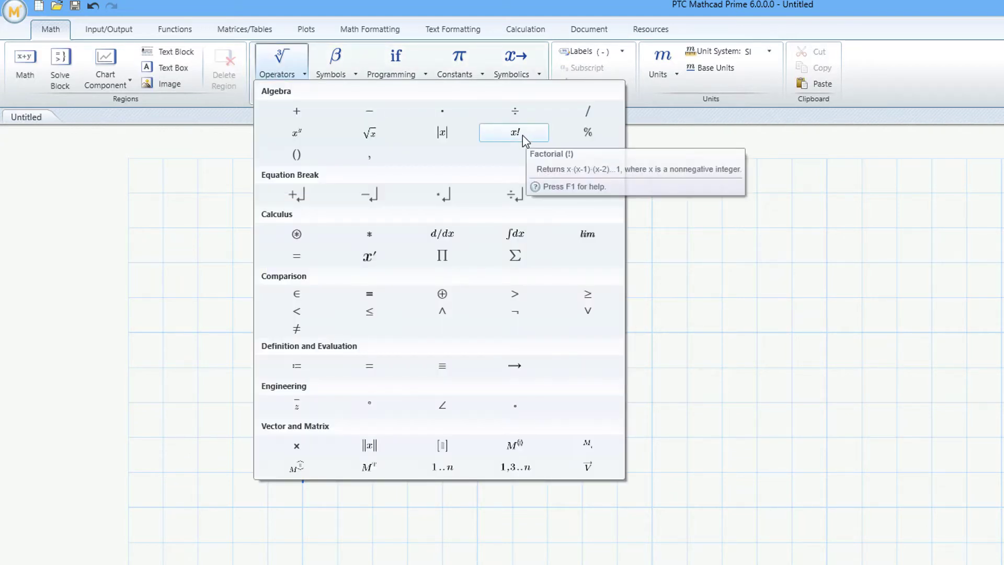
left_click(514, 132)
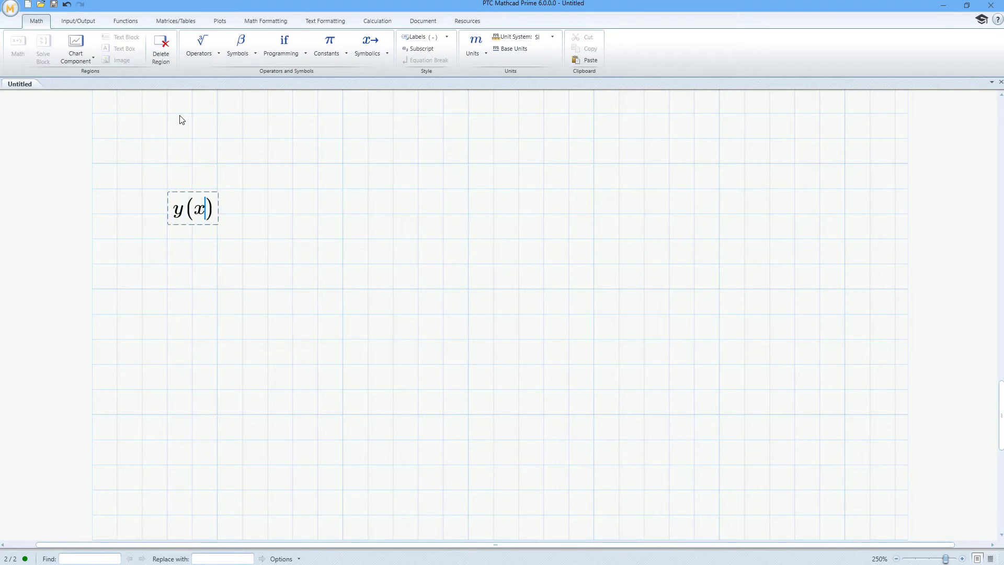
- Complete the y(x) definition as sin(2x) − 2·sin(…)
type(":=s")
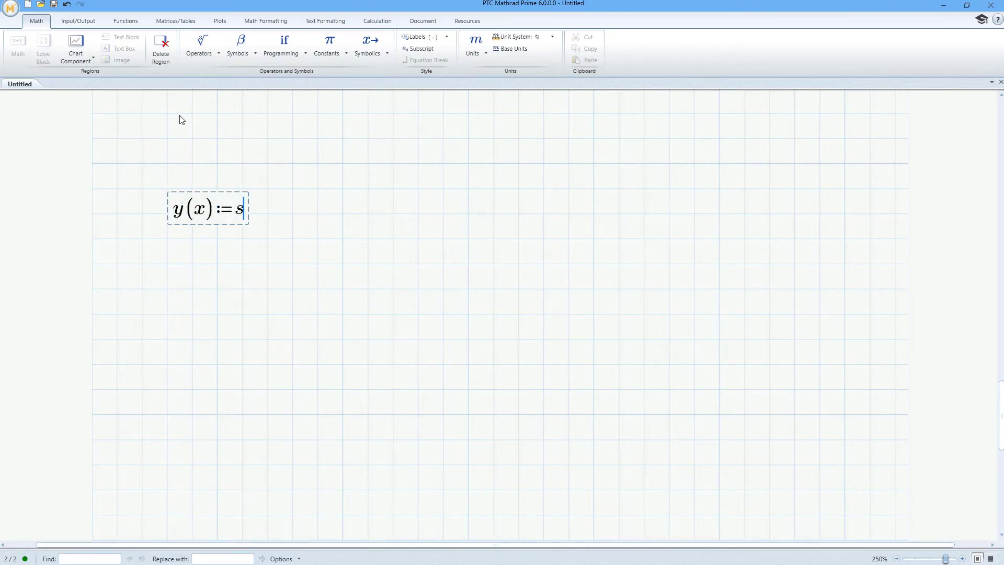
type("in(2*x)")
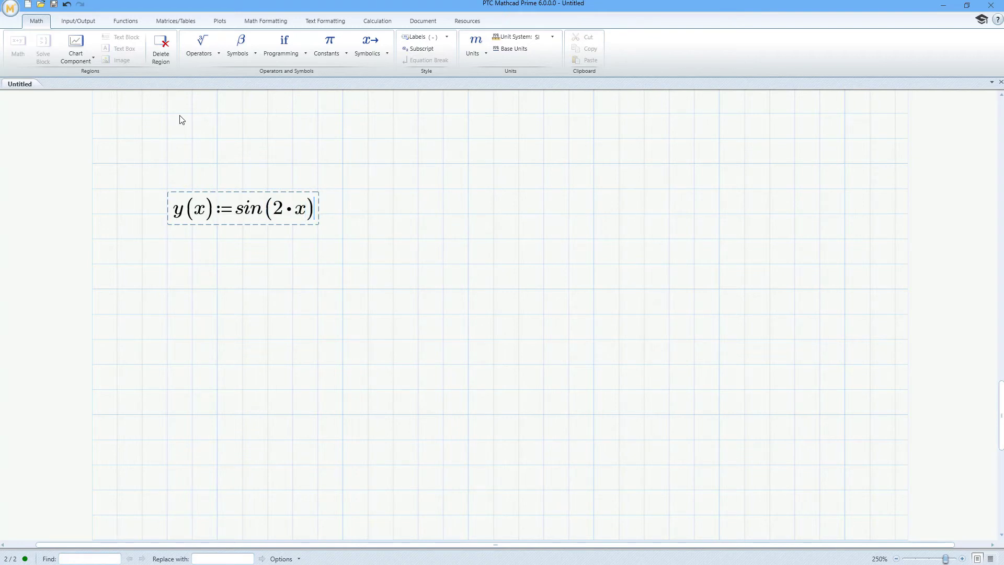
type("-2*sin(x")
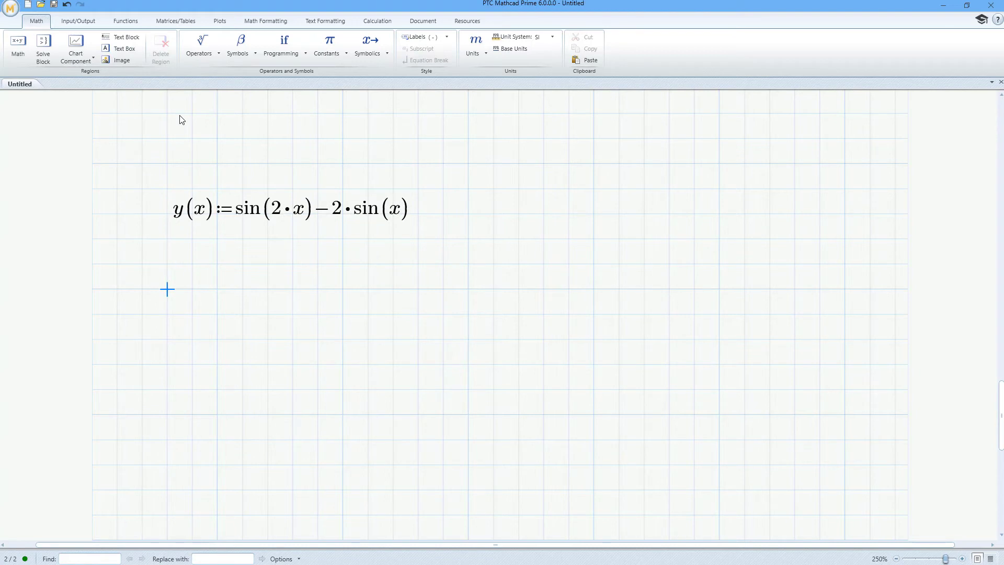
- Define paraboloid(x, y) := x² − y… below y(x)
type("parab")
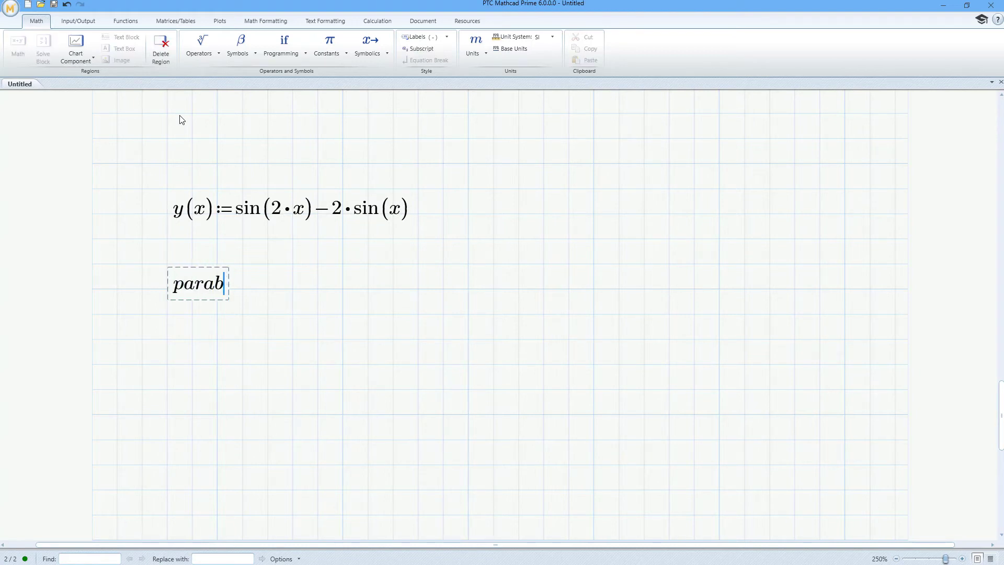
type("oloid(")
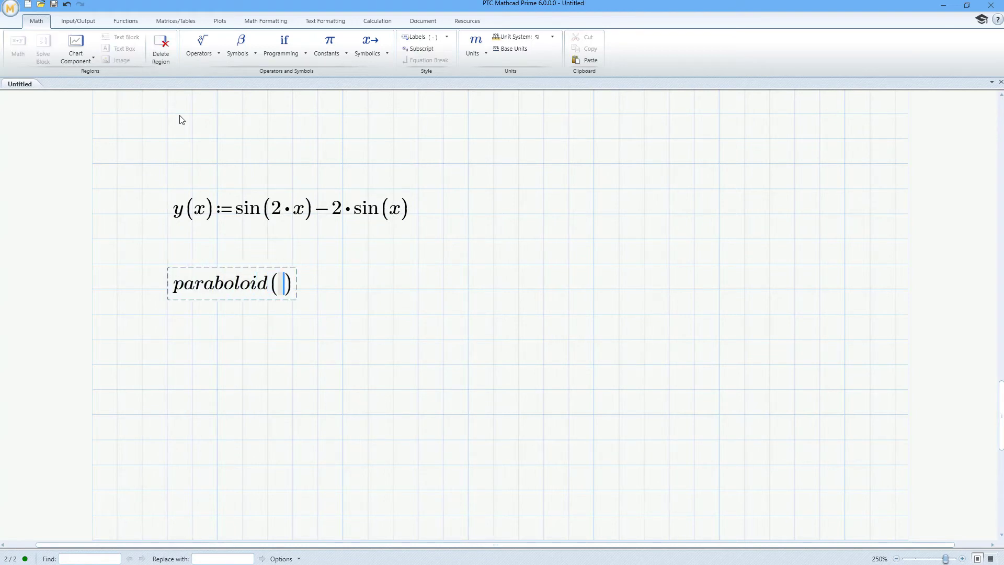
type("x,y")
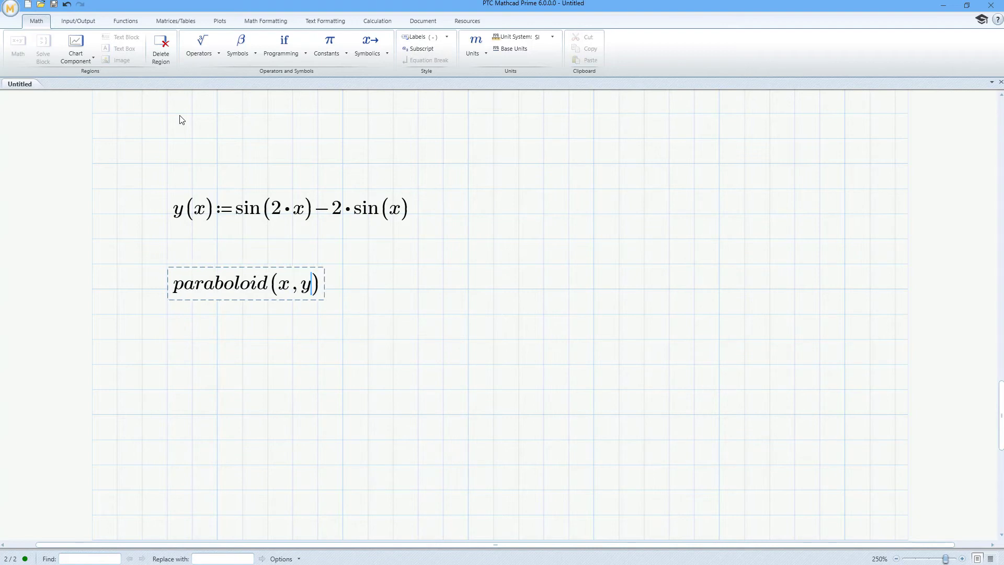
type(":=x")
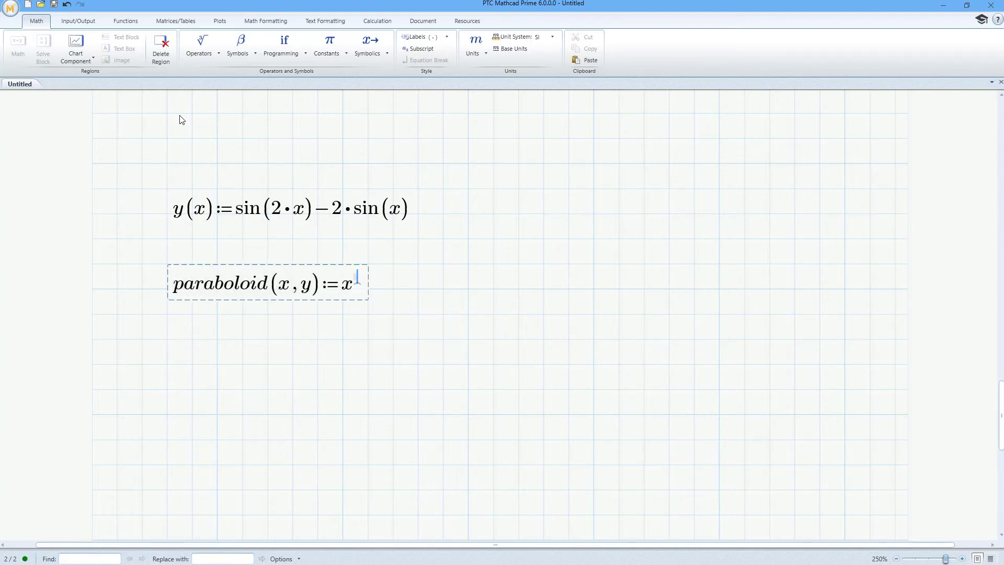
type("^2-y")
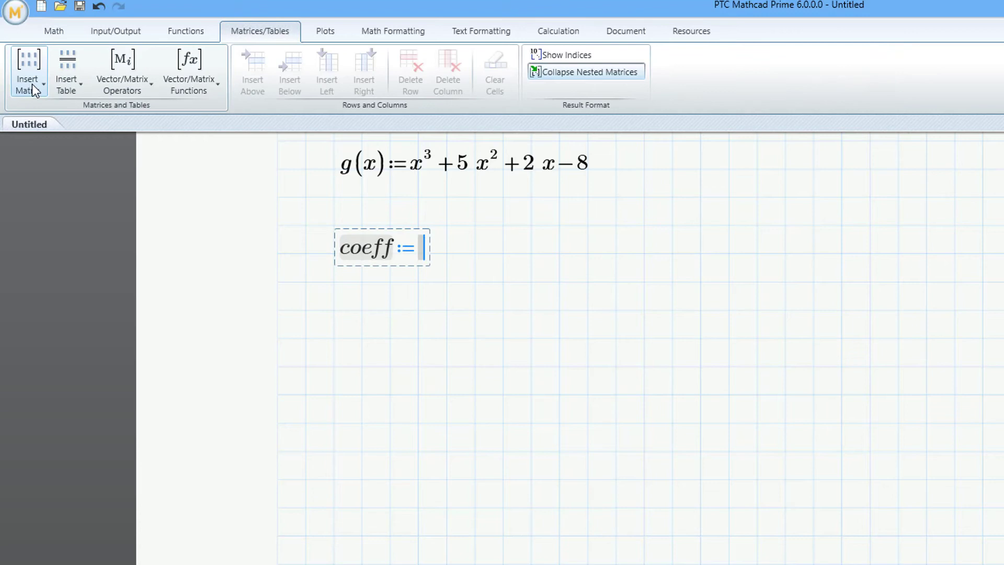
- Enter coeff as the vector [−8, 2, 5, 1] and compute polyroots(coeff), giving −4, −2, 1
left_click(28, 72)
type("[-8;2;5;1")
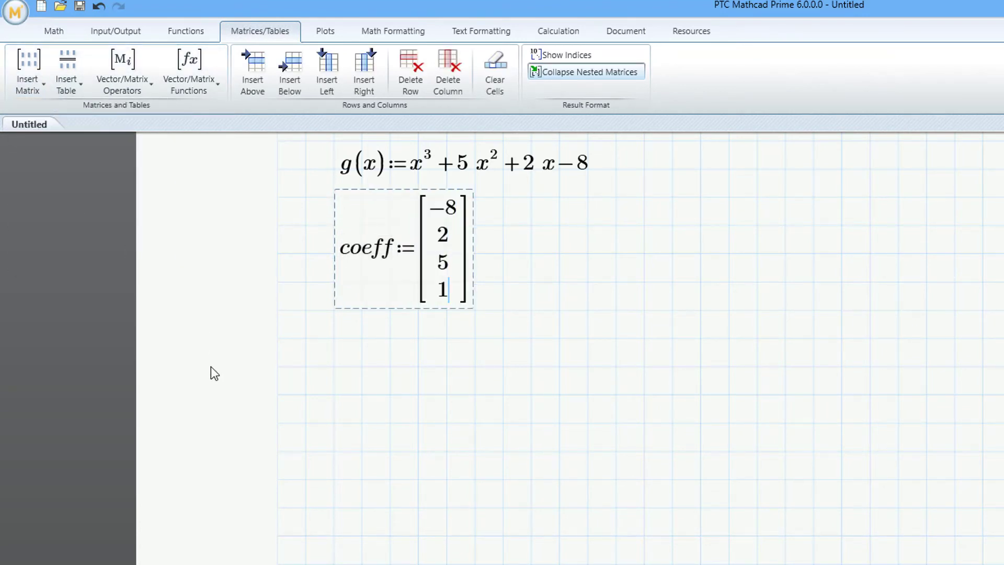
type("polyroots(coeff)=")
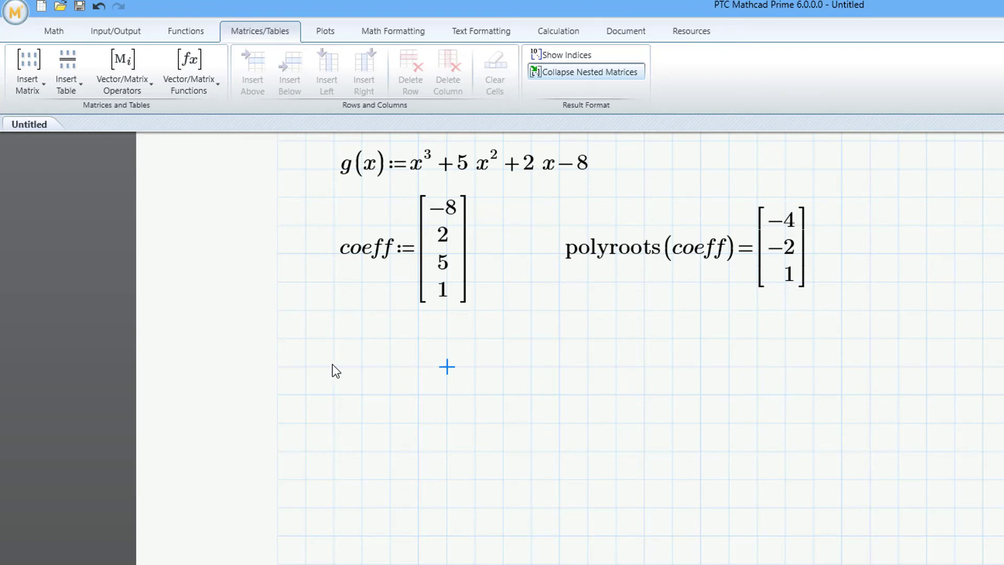
left_click(268, 30)
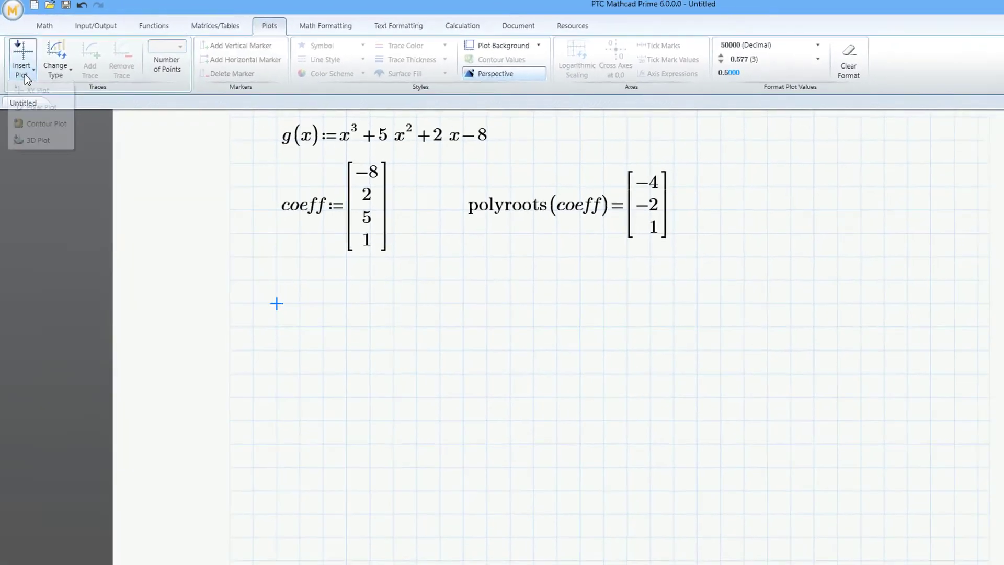
- Insert an XY plot onto the worksheet
left_click(37, 89)
type("a·x^2")
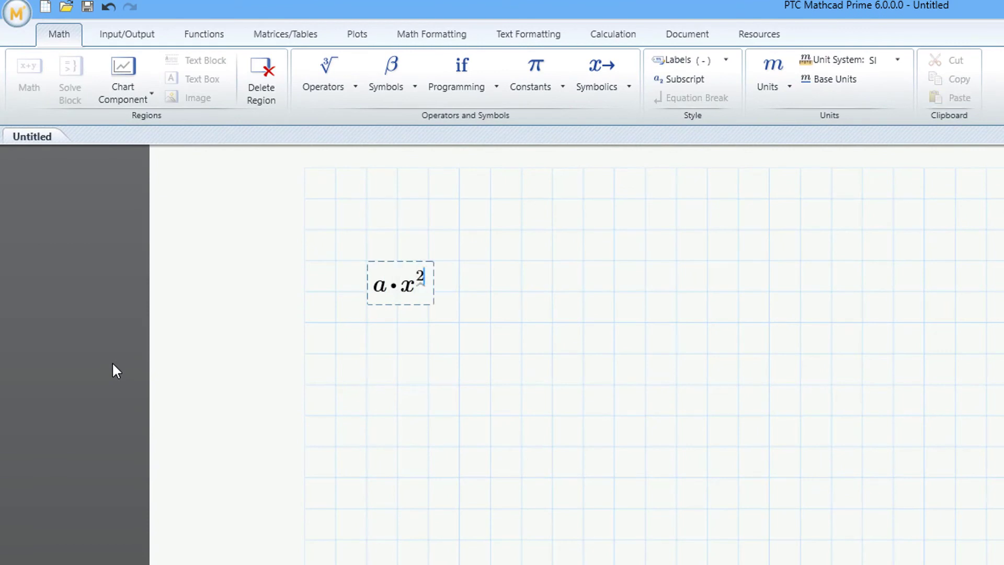
- Solve a·x² + b·x + c symbolically for x, giving the quadratic formula
type("+b*x")
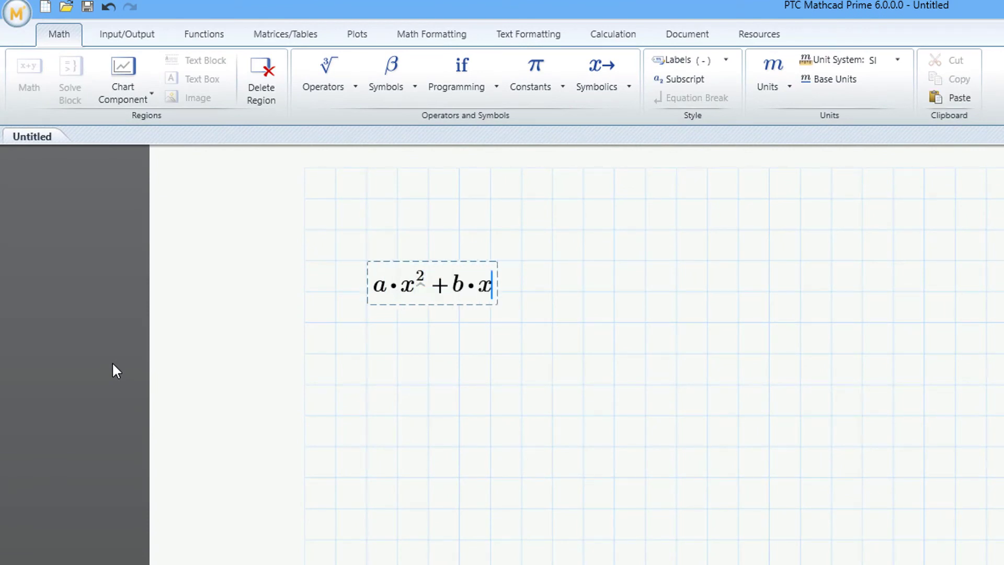
type("+c→a·x^2+b·x+c")
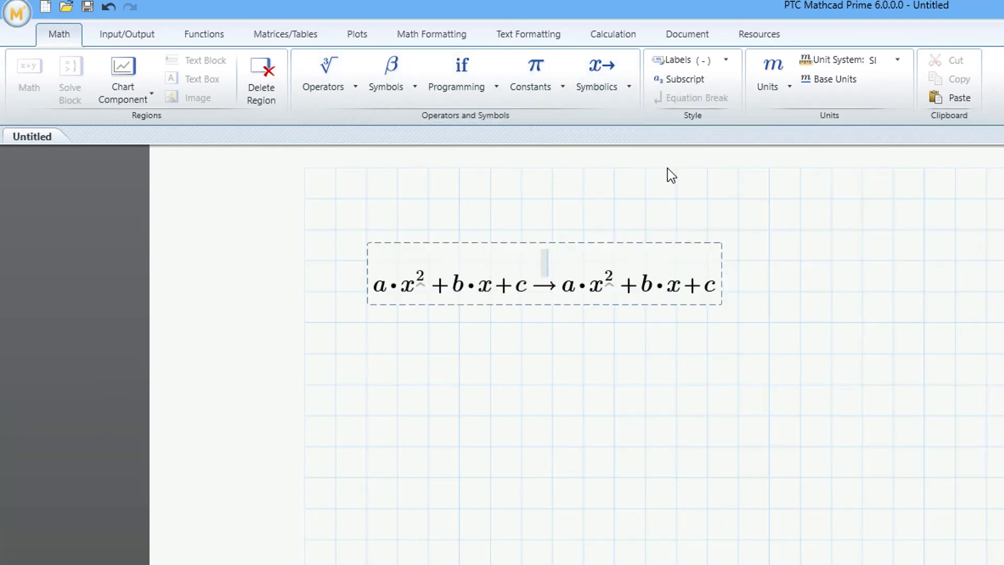
left_click(596, 70)
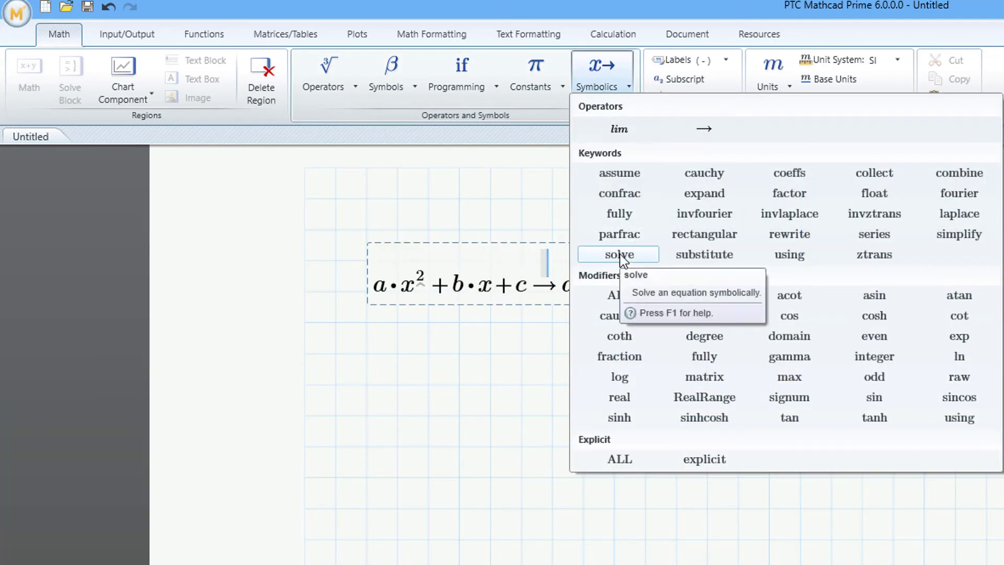
left_click(618, 254)
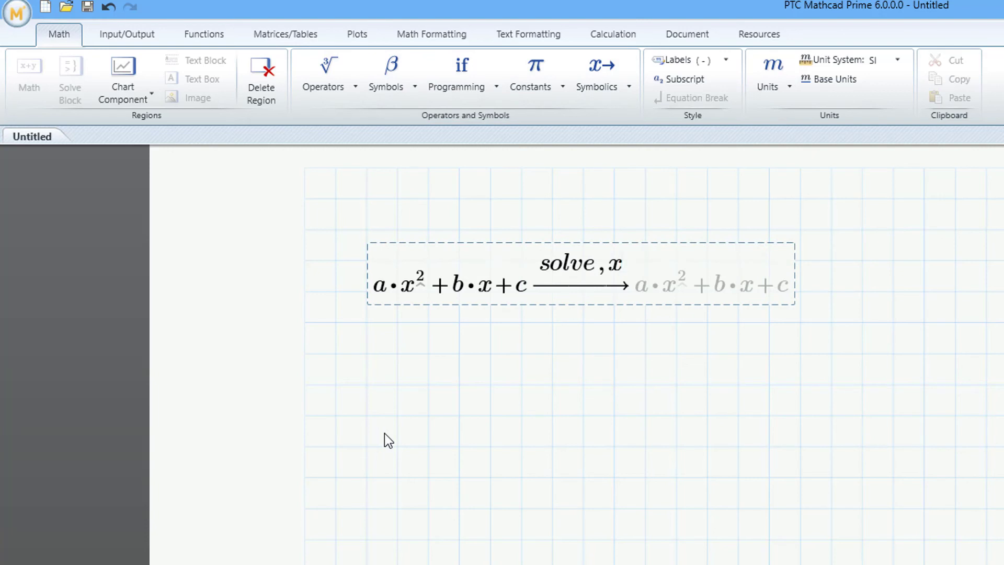
- Enter x² + 9·x + 8 and apply the factor keyword
left_click(373, 453)
type("x^2")
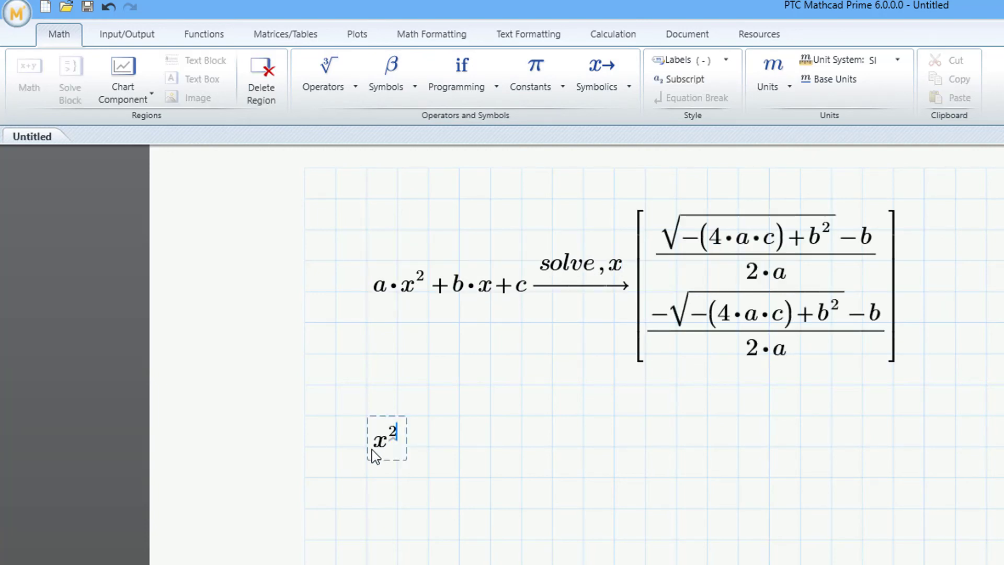
type("+9*x")
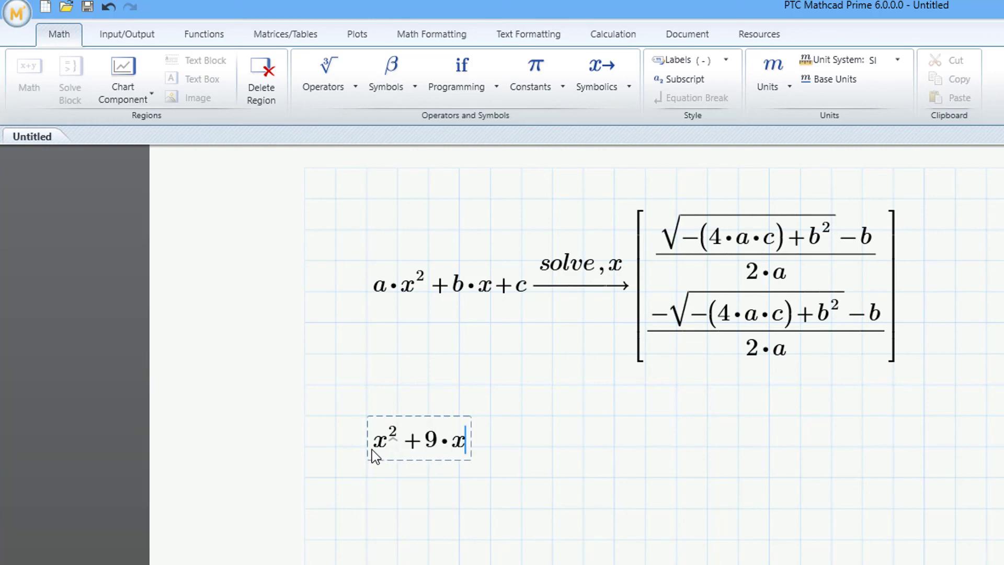
type("+8→x^2+9·x+8")
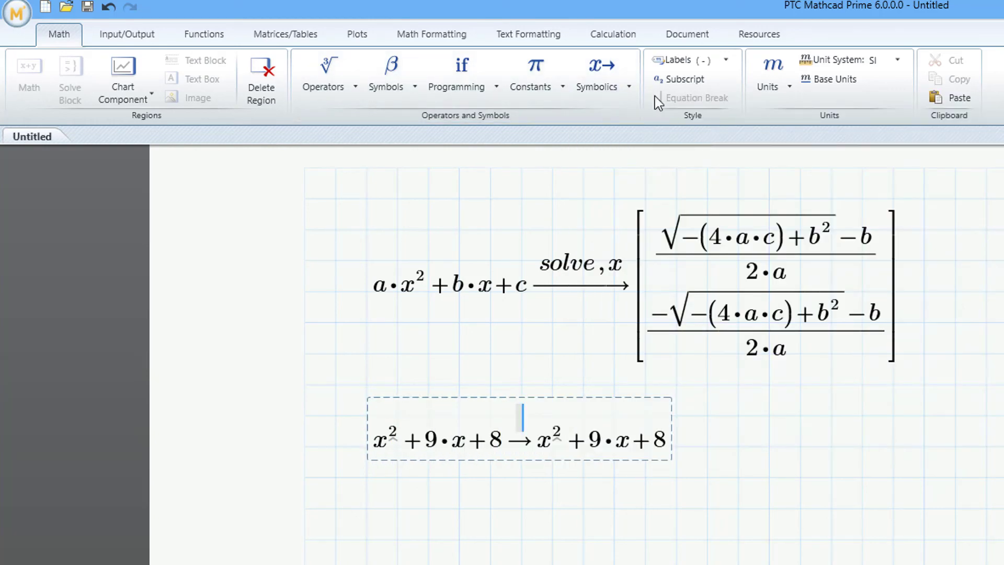
type("factor")
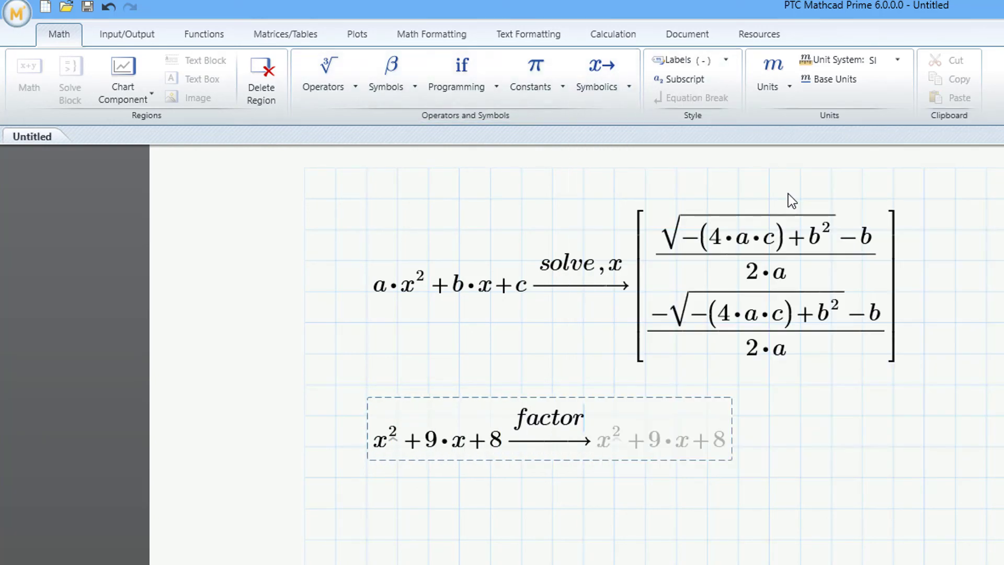